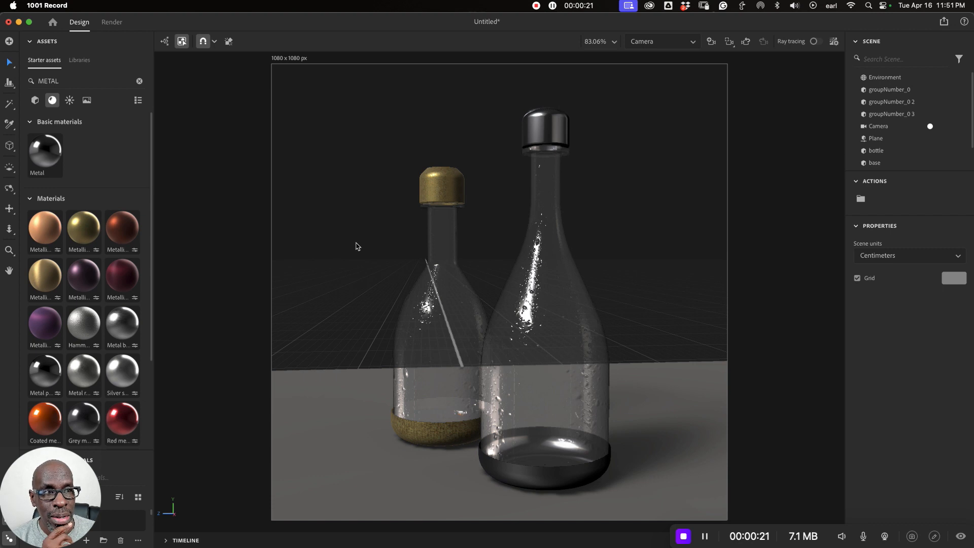
pyautogui.moveTo(524, 267)
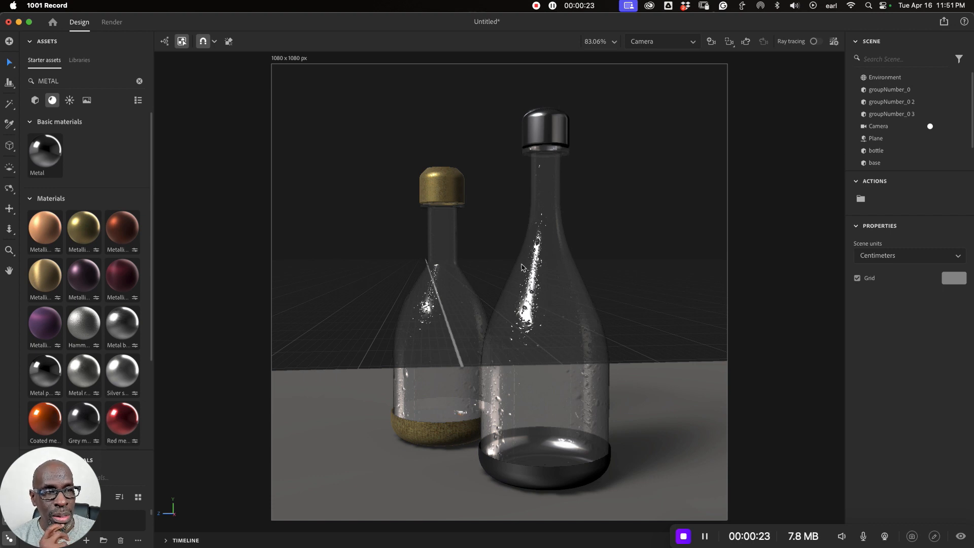
# Check the clear bottle, then select the inner bottle profile path with the Selection tool.
pyautogui.click(546, 163)
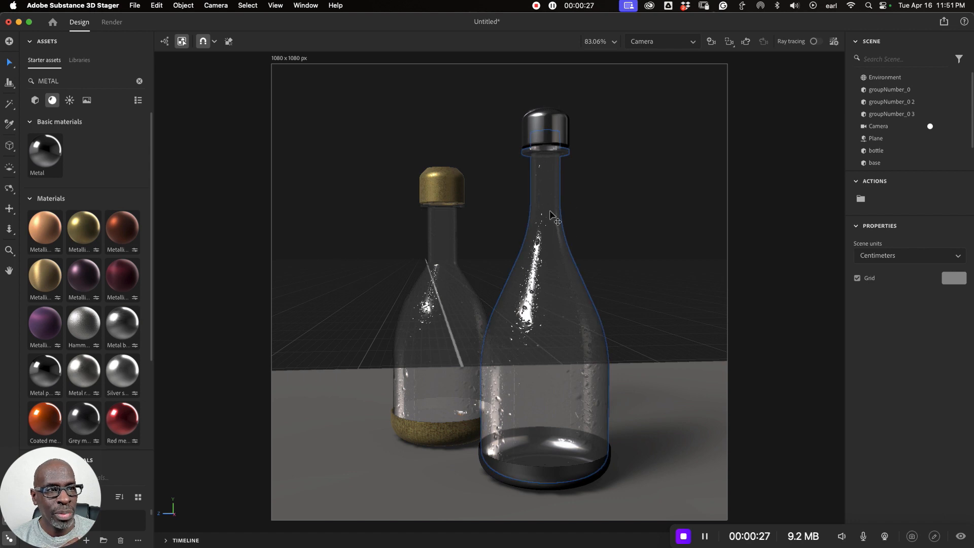
pyautogui.moveTo(556, 274)
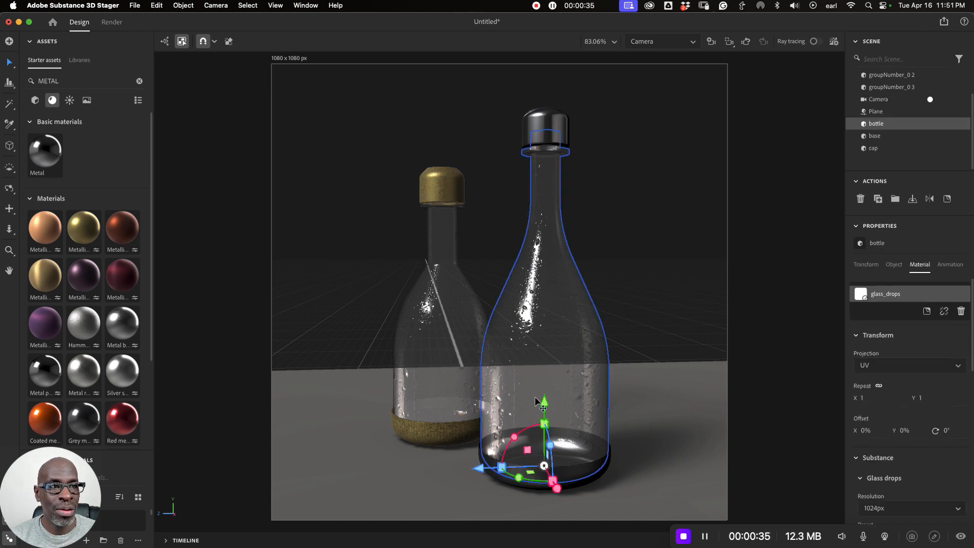
pyautogui.moveTo(569, 438)
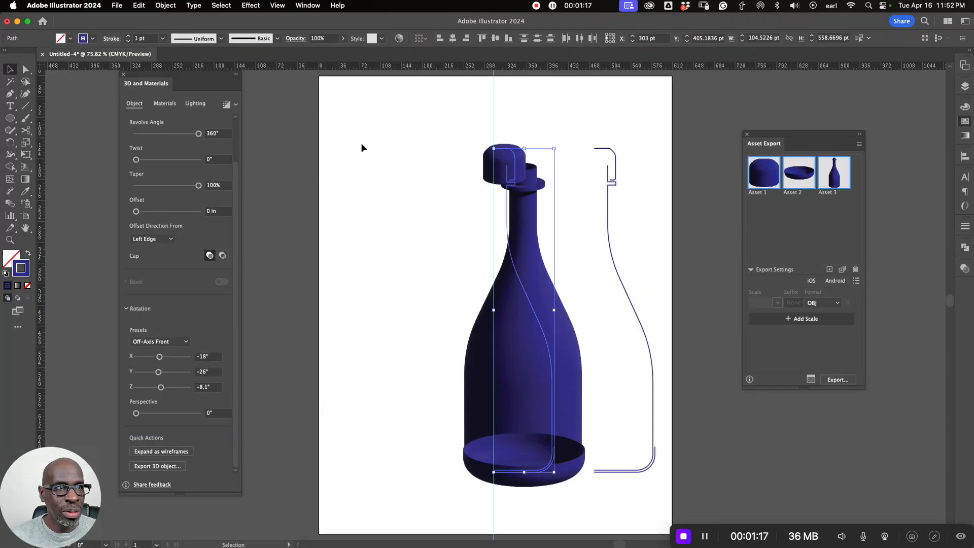
pyautogui.moveTo(462, 157)
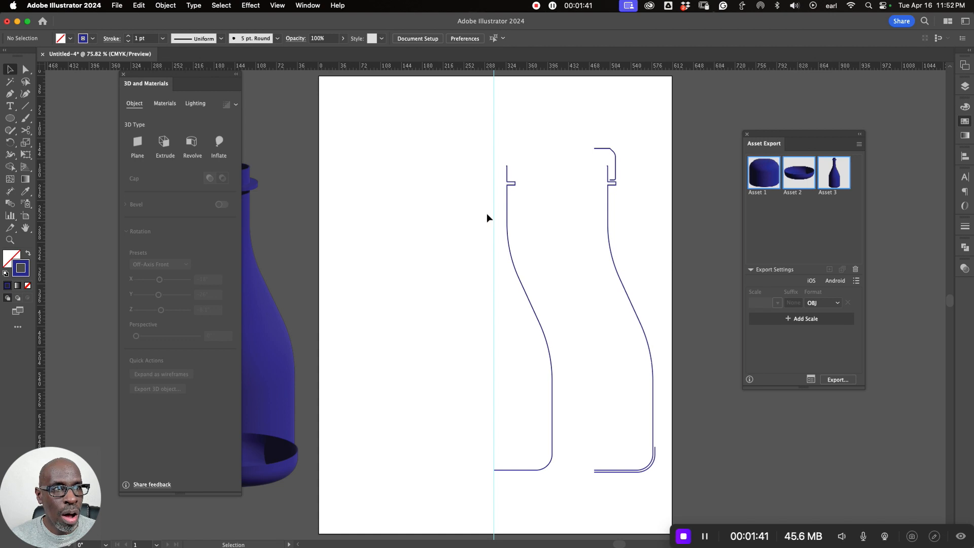
pyautogui.moveTo(545, 395)
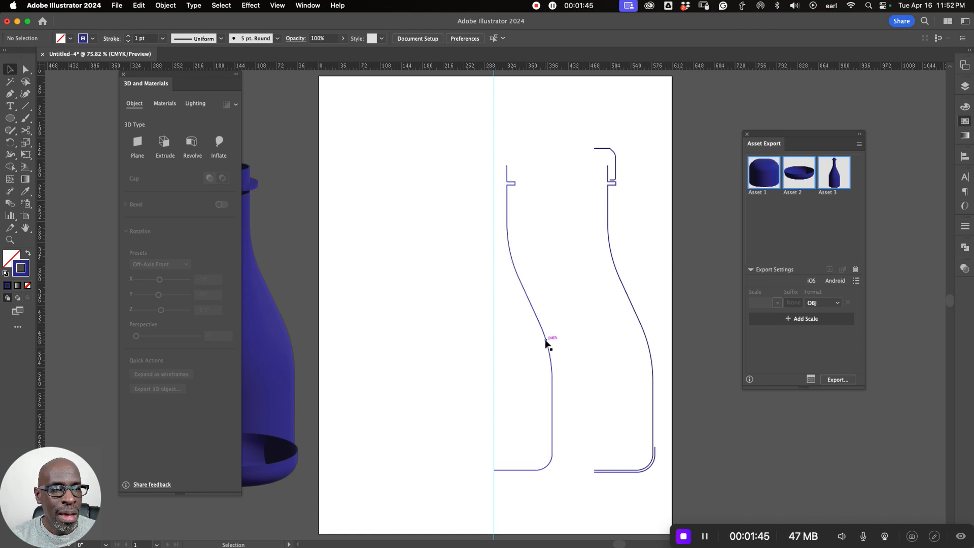
pyautogui.click(546, 341)
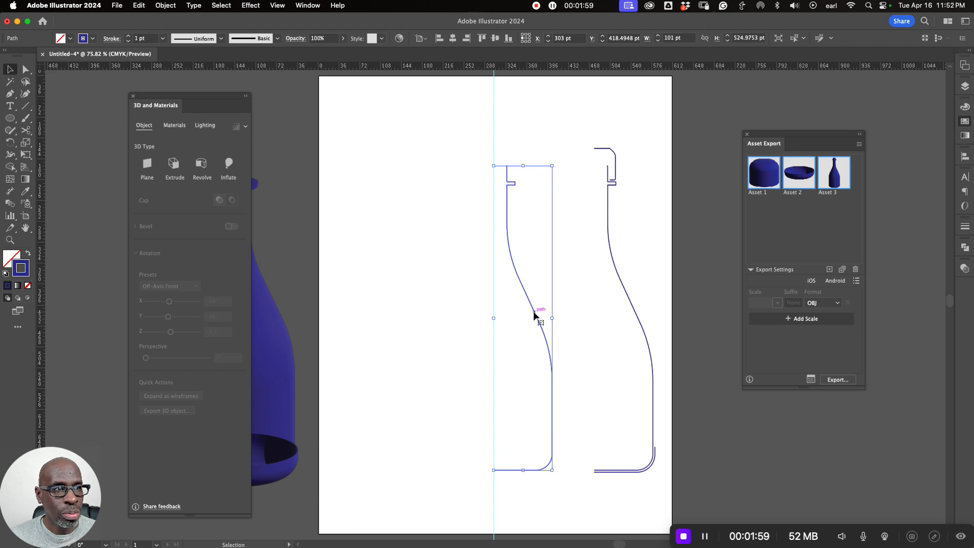
pyautogui.moveTo(533, 311)
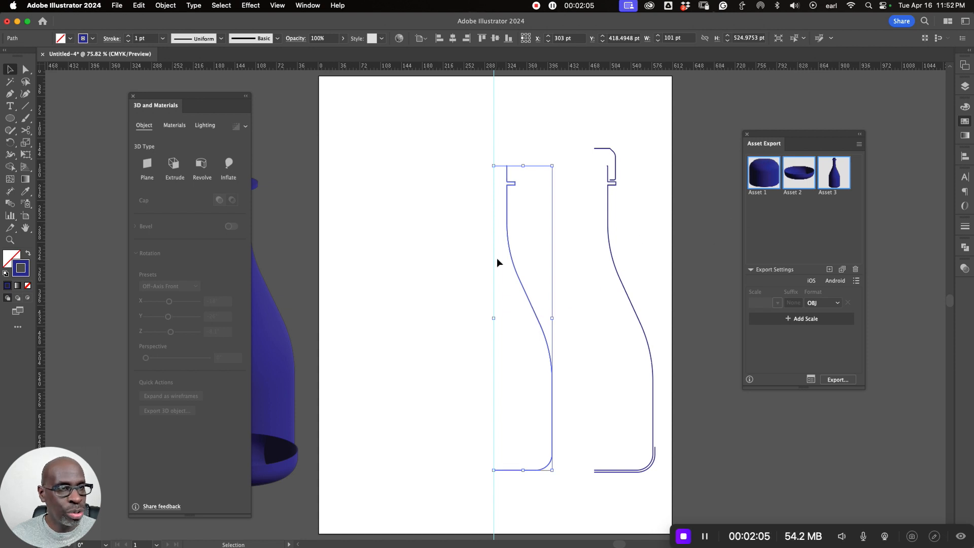
pyautogui.moveTo(504, 252)
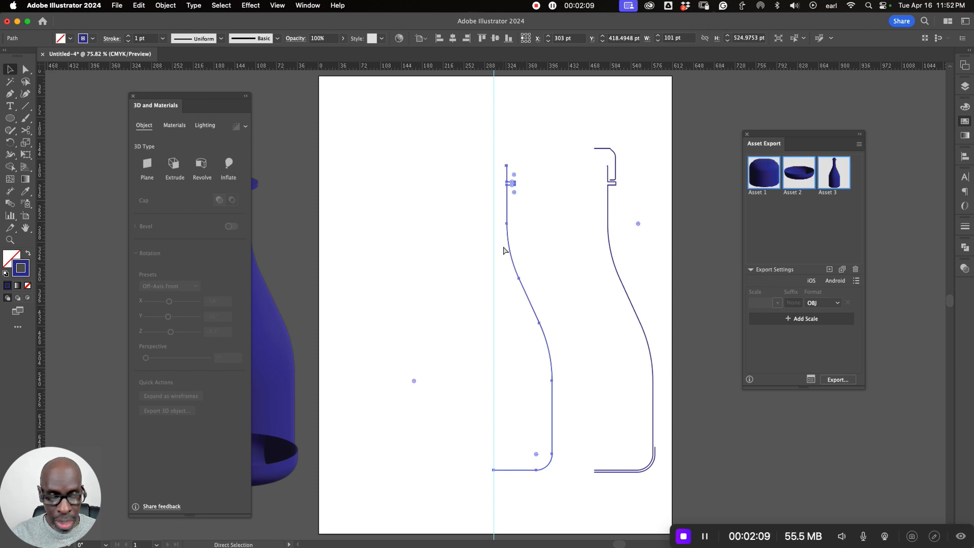
pyautogui.moveTo(475, 234)
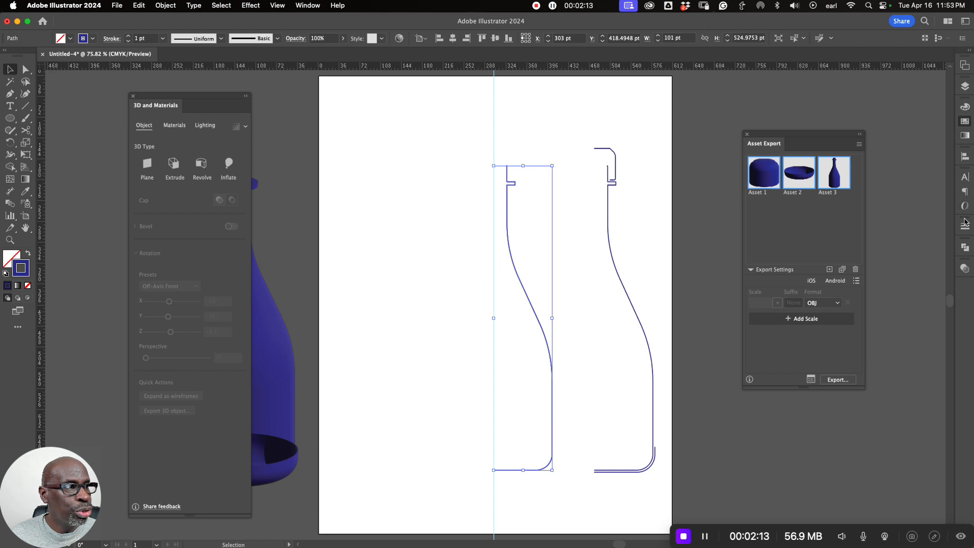
pyautogui.moveTo(965, 129)
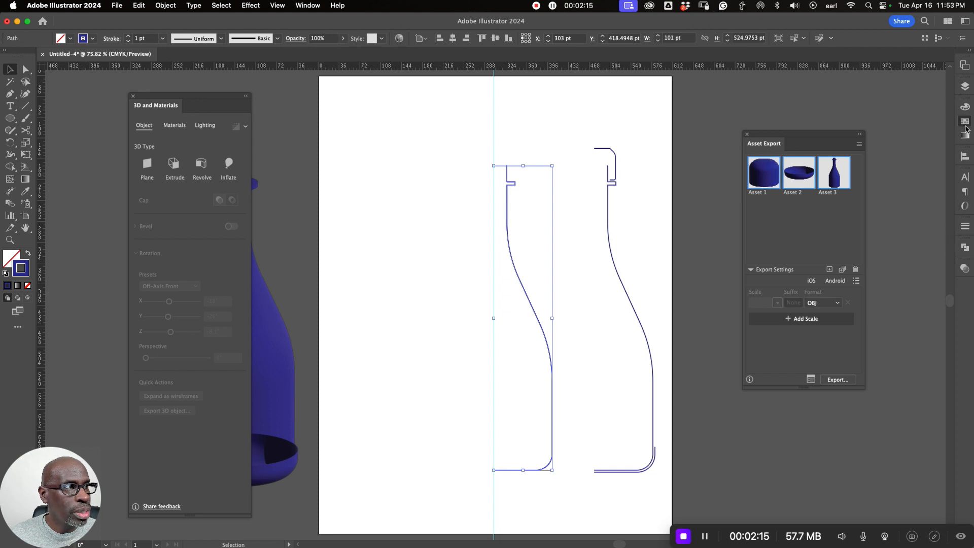
# Give the profile path an orange 11 pt stroke and deselect to view it.
pyautogui.click(965, 122)
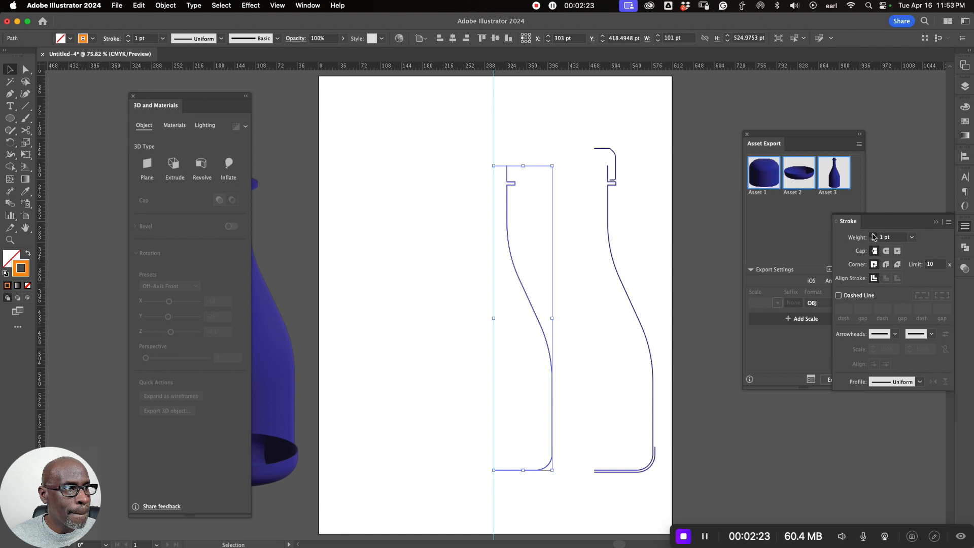
pyautogui.write('9 pt')
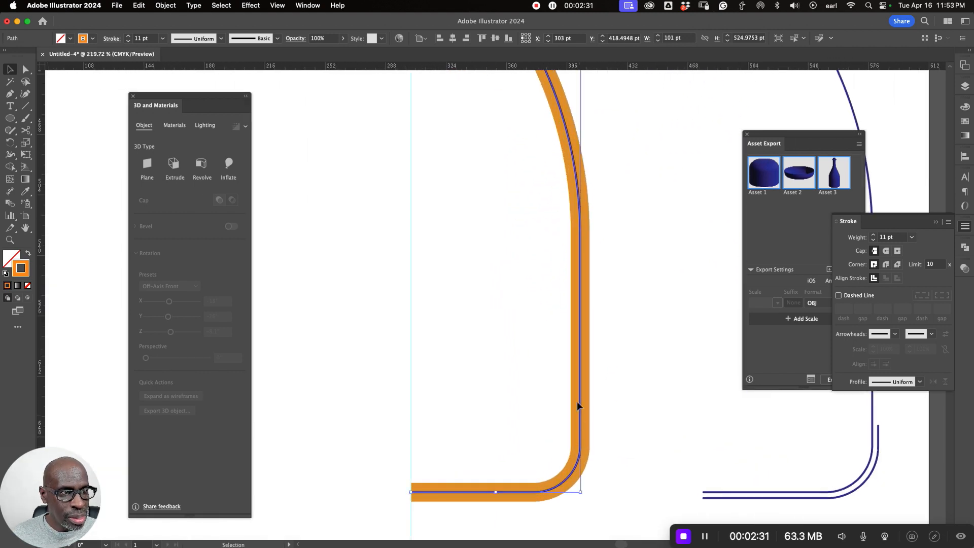
pyautogui.click(572, 401)
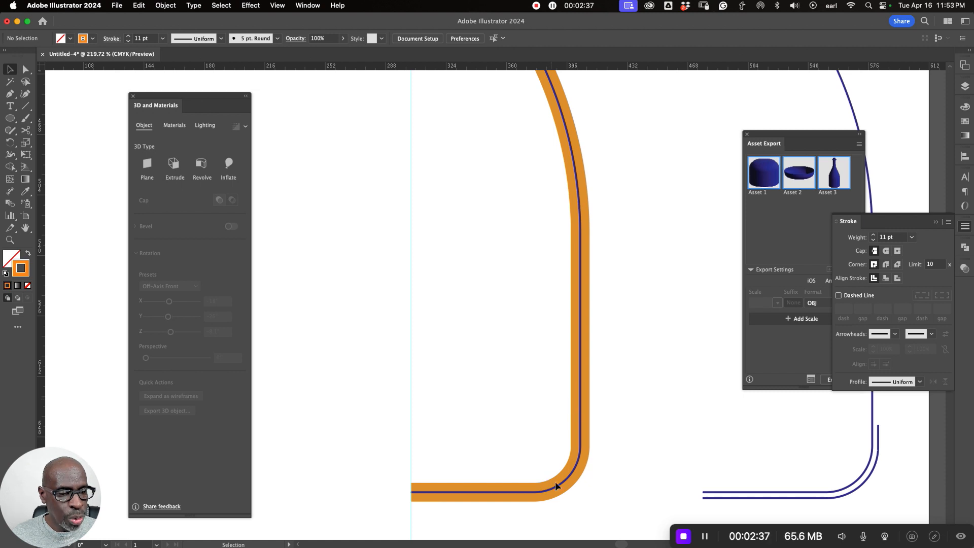
pyautogui.moveTo(502, 504)
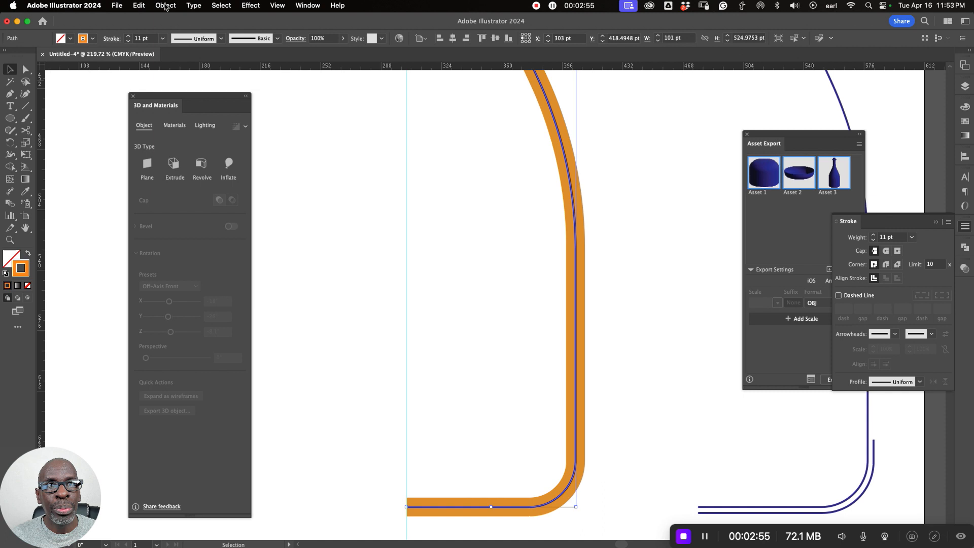
# Expand the thick orange stroke into a filled shape, keeping Fill and Stroke checked.
pyautogui.click(165, 5)
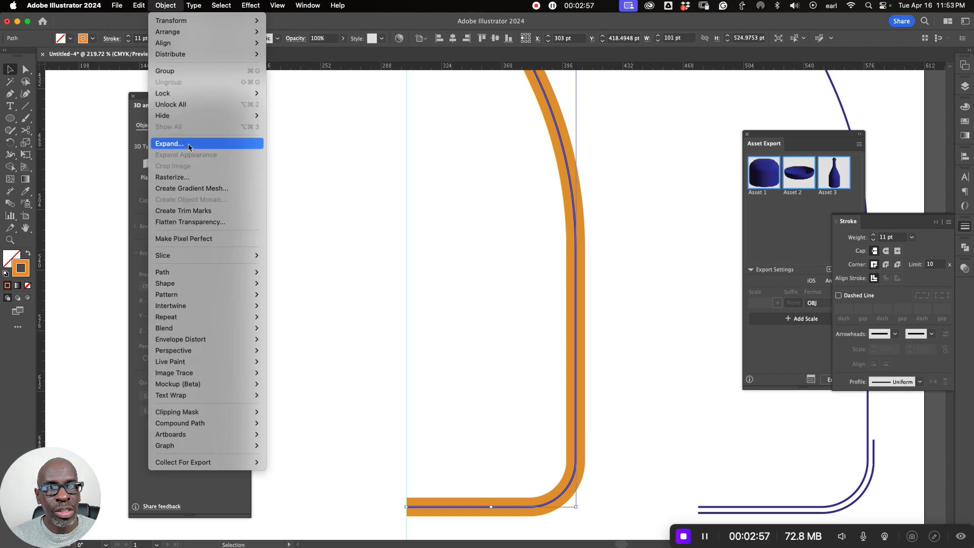
pyautogui.click(169, 143)
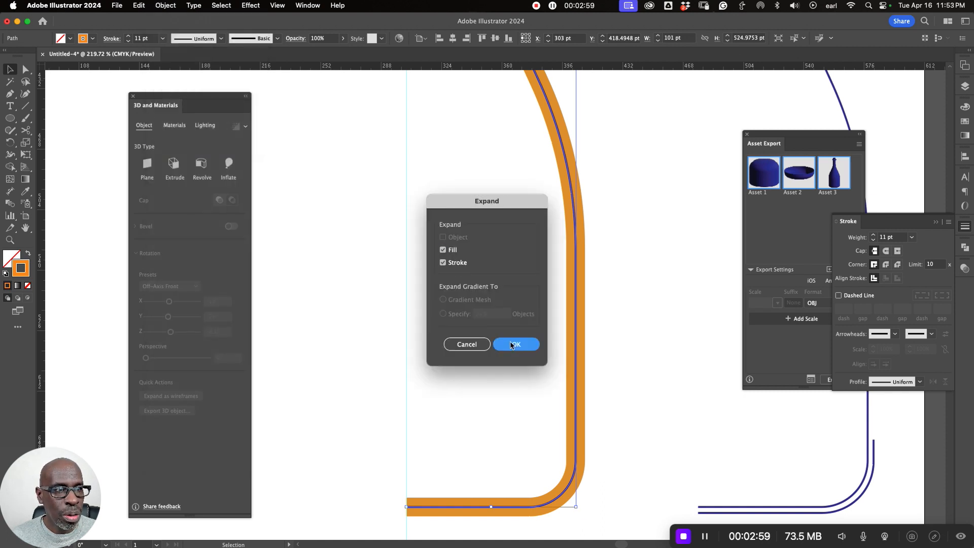
pyautogui.click(515, 344)
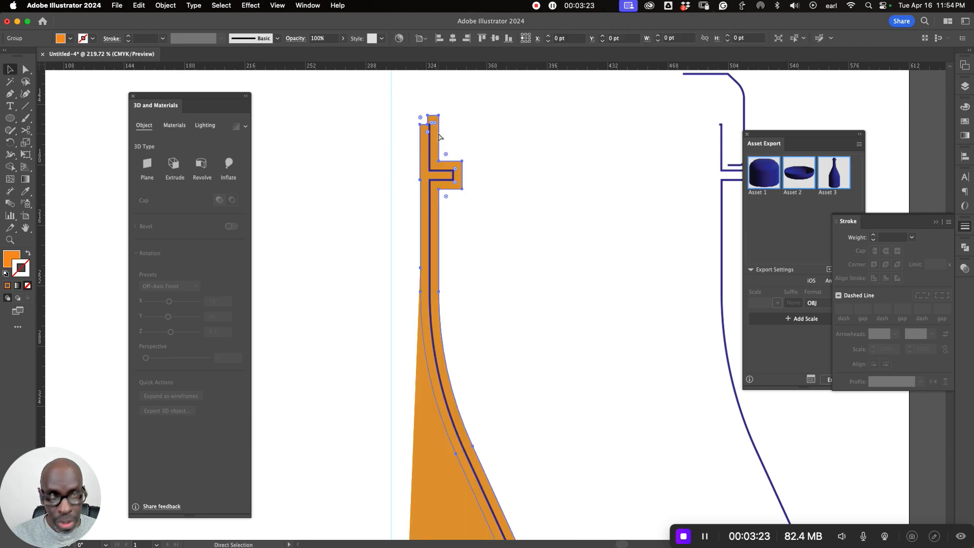
pyautogui.rightClick(439, 134)
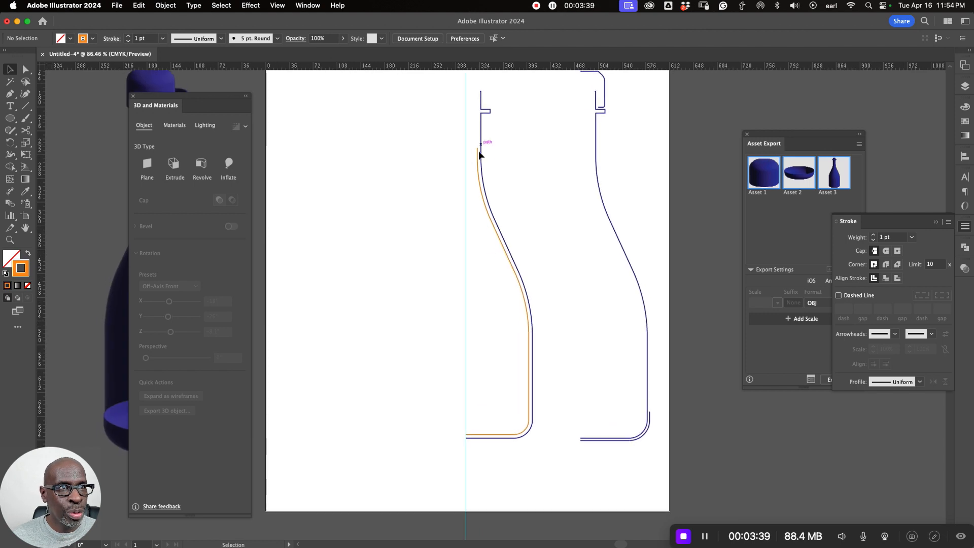
# Revolve the new liquid profile path into a 3D shape.
pyautogui.click(501, 242)
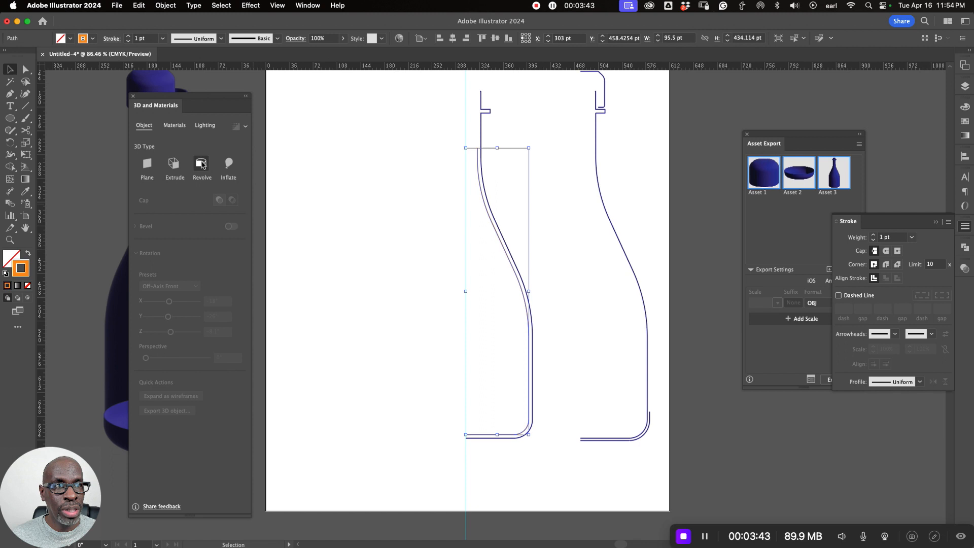
pyautogui.click(201, 165)
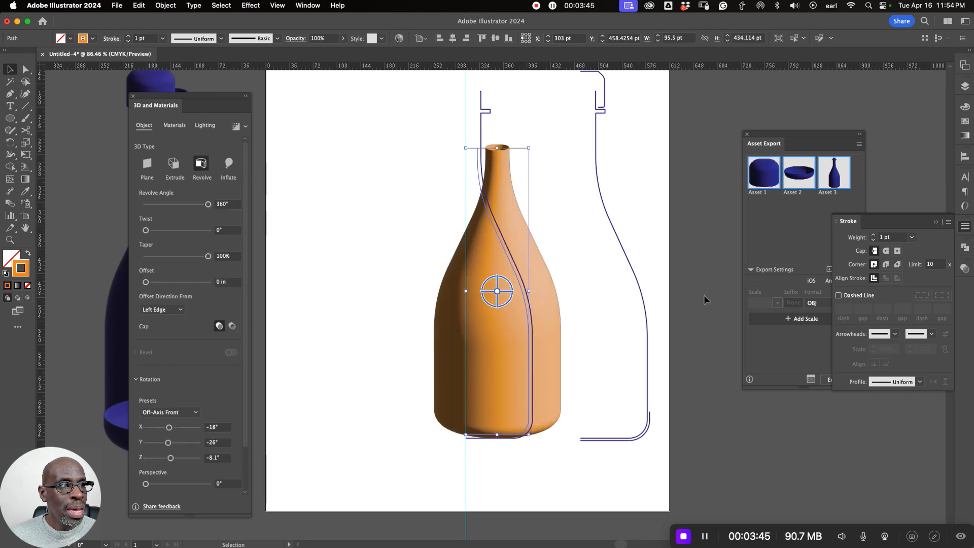
pyautogui.scroll(-3)
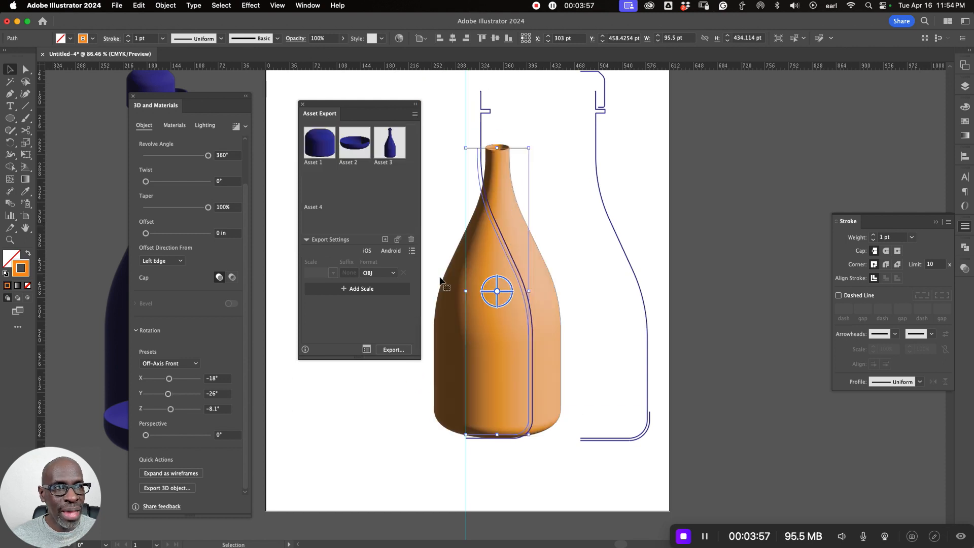
# Add the revolved liquid as Asset 4 and export it as OBJ to the Desktop.
pyautogui.click(319, 186)
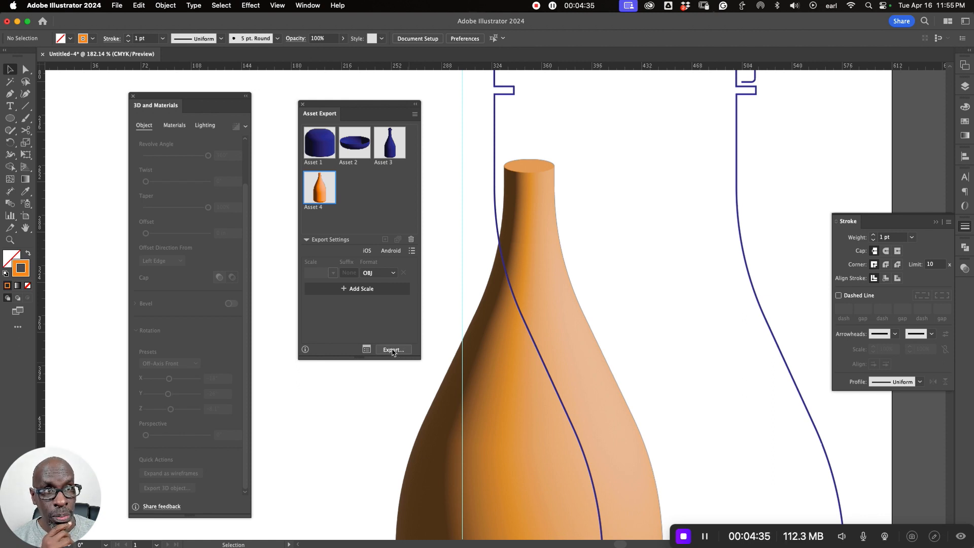
pyautogui.click(393, 350)
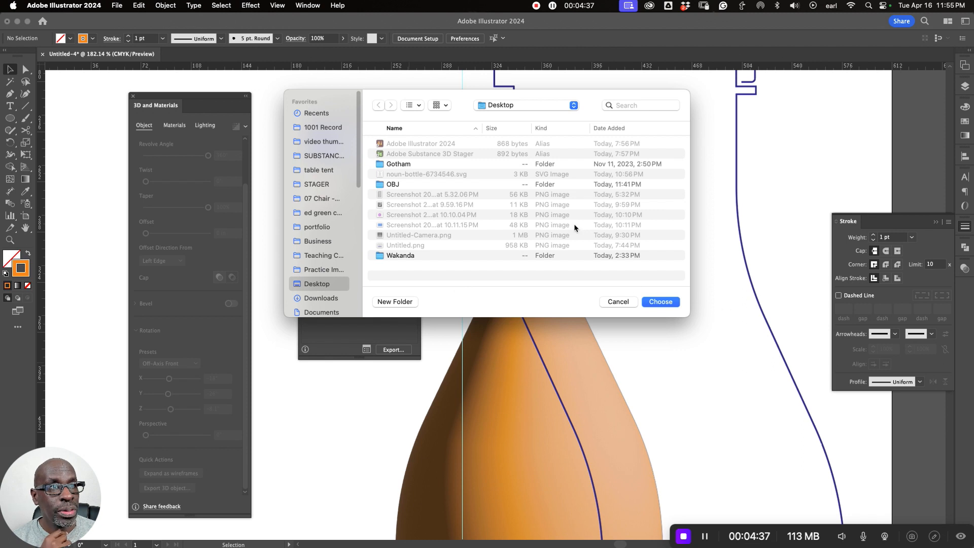
pyautogui.click(618, 302)
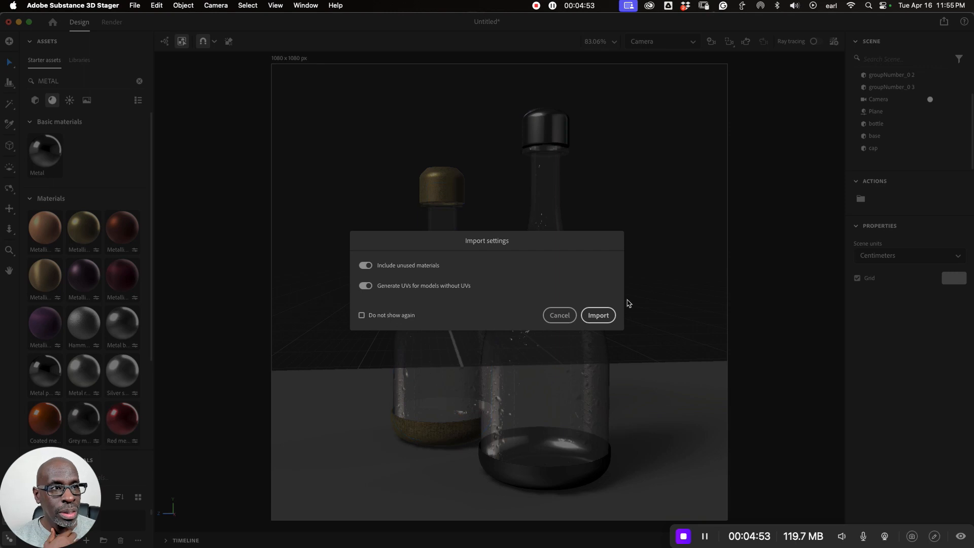
# Import the liquid OBJ into Stager and select the new object in the Scene panel.
pyautogui.click(597, 315)
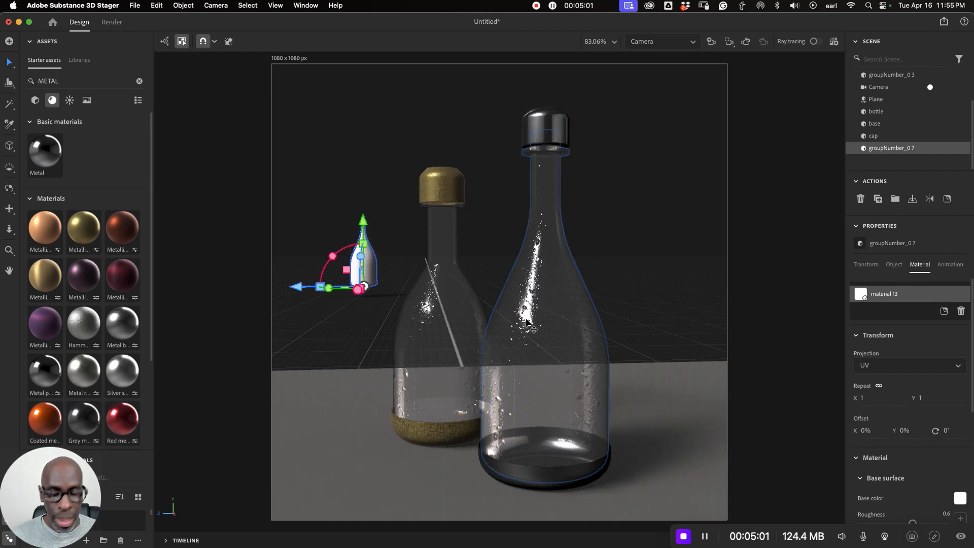
pyautogui.click(877, 111)
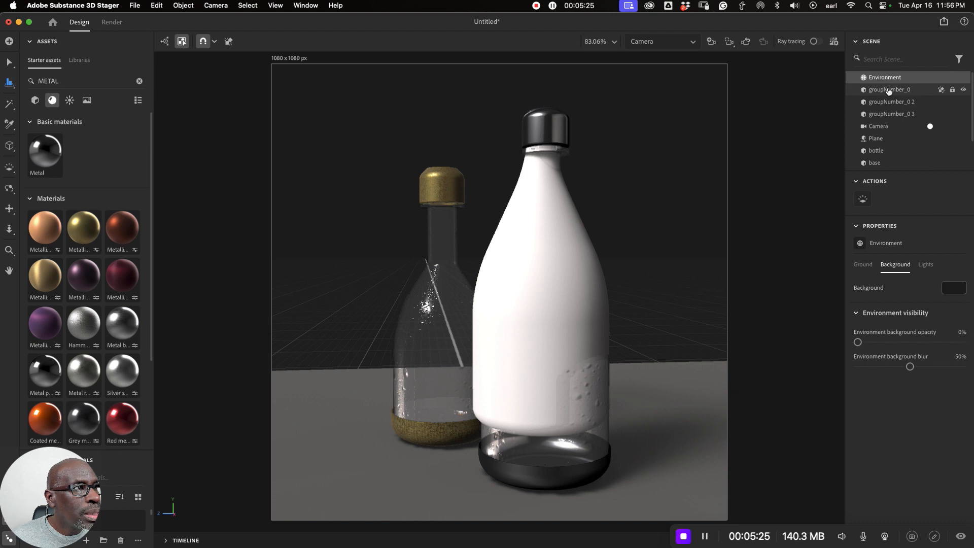
pyautogui.click(892, 101)
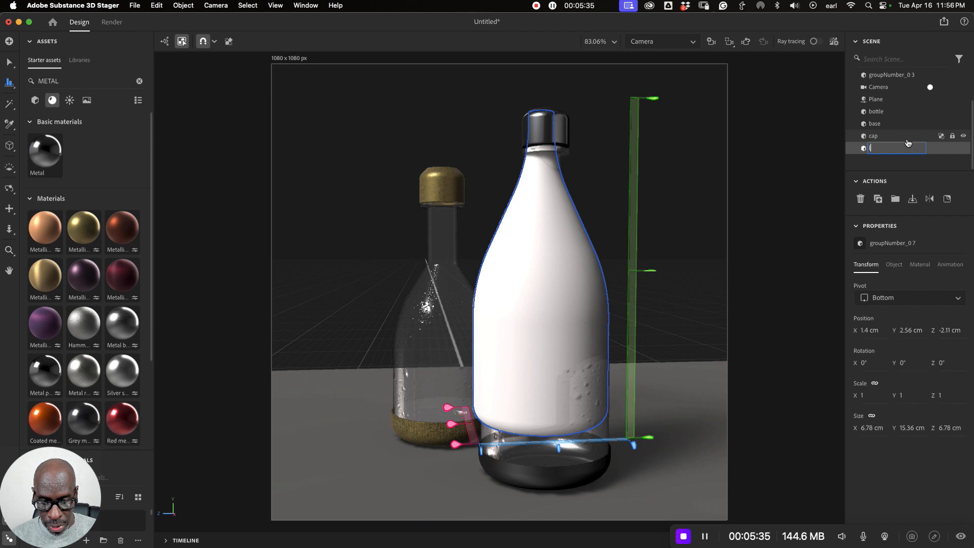
# Rename the imported object 'liquid' and drag it out beside the glass bottle.
pyautogui.write('liquid')
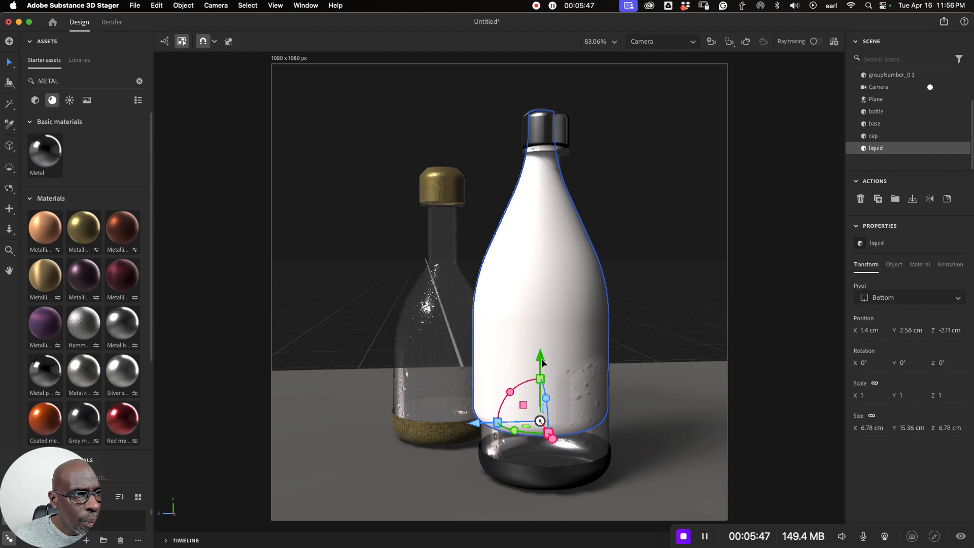
pyautogui.moveTo(539, 360); pyautogui.dragTo(540, 385)
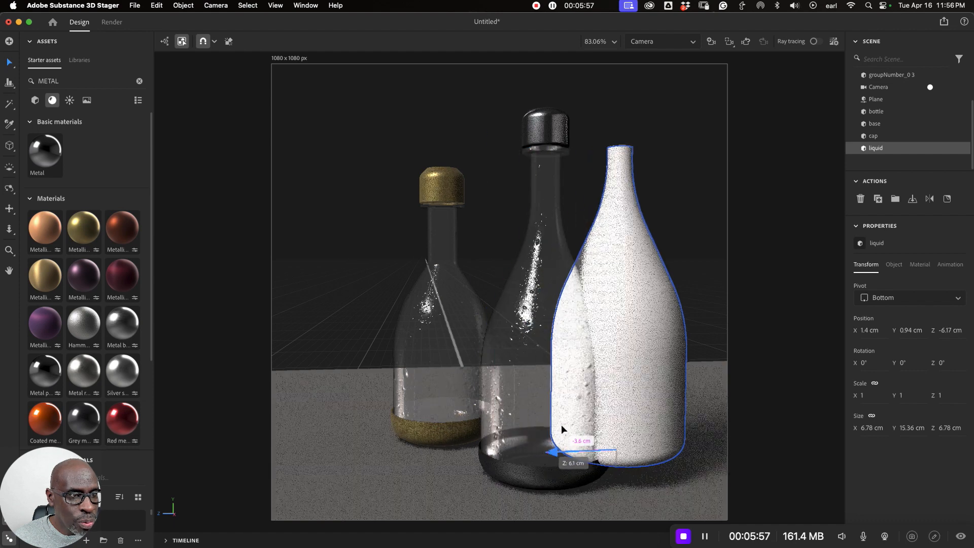
pyautogui.moveTo(556, 451); pyautogui.dragTo(578, 451)
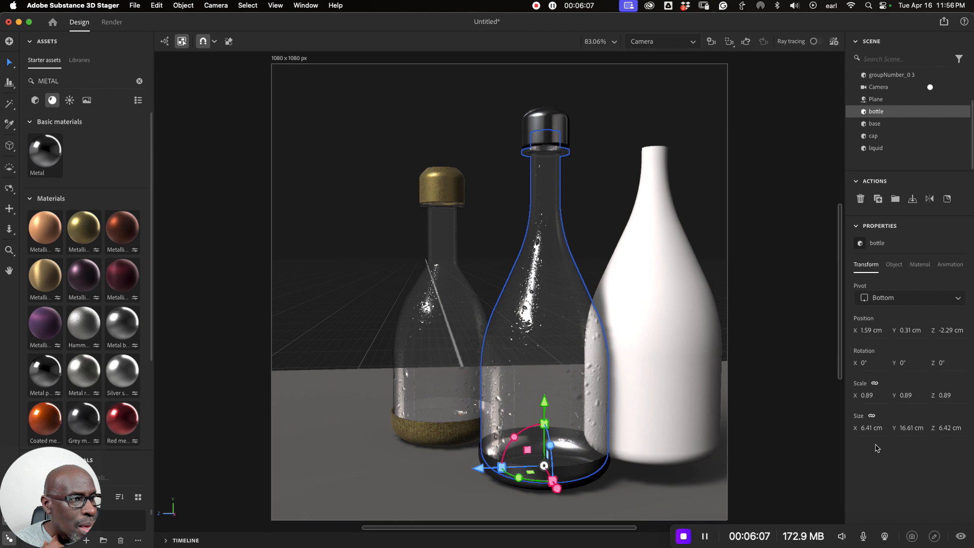
pyautogui.moveTo(864, 435)
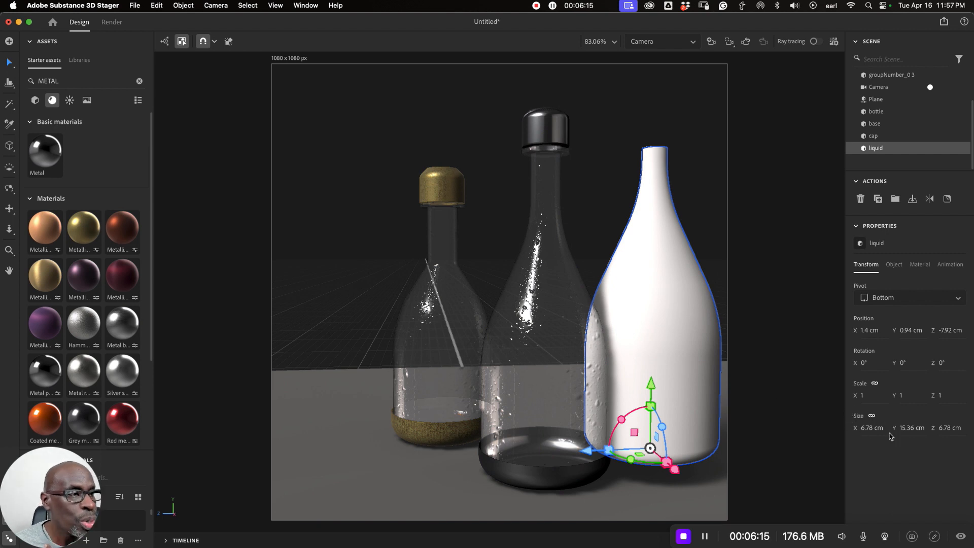
pyautogui.moveTo(600, 354)
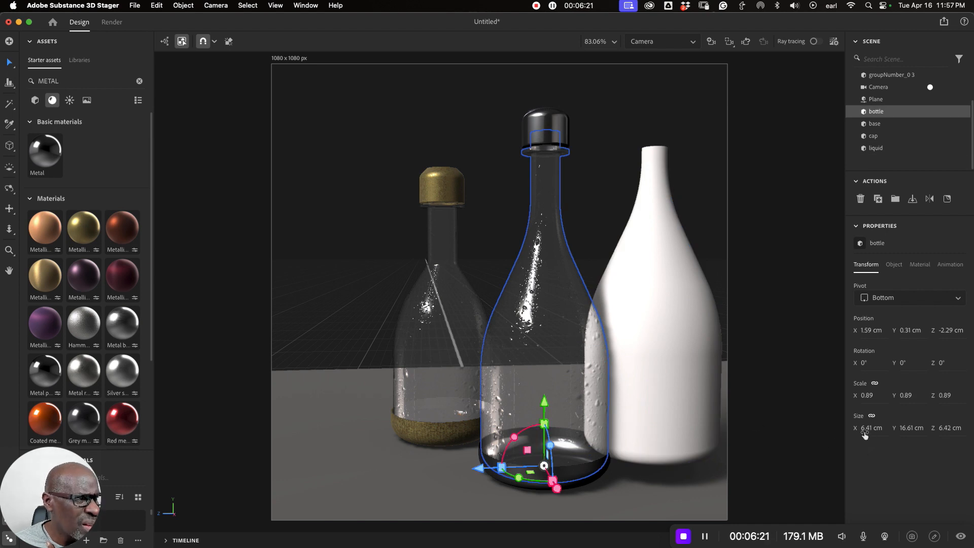
# Scale the liquid to 0.93, slide it along Z into the bottle, and select both.
pyautogui.click(876, 148)
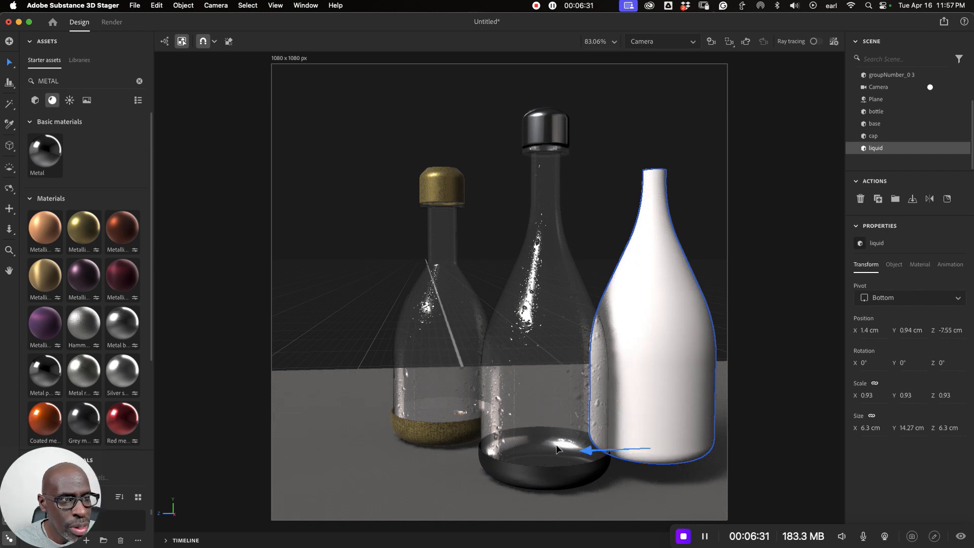
pyautogui.moveTo(587, 449); pyautogui.dragTo(484, 456)
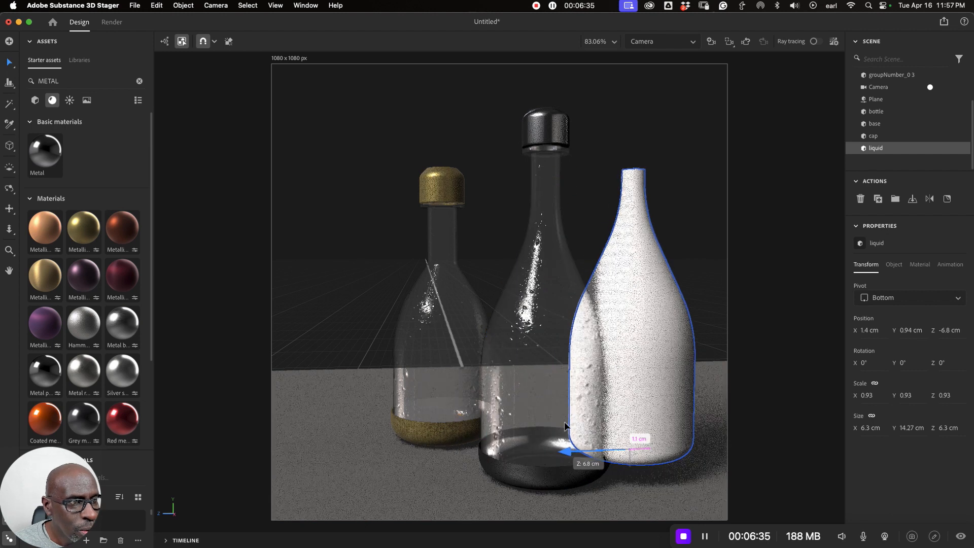
pyautogui.click(876, 111)
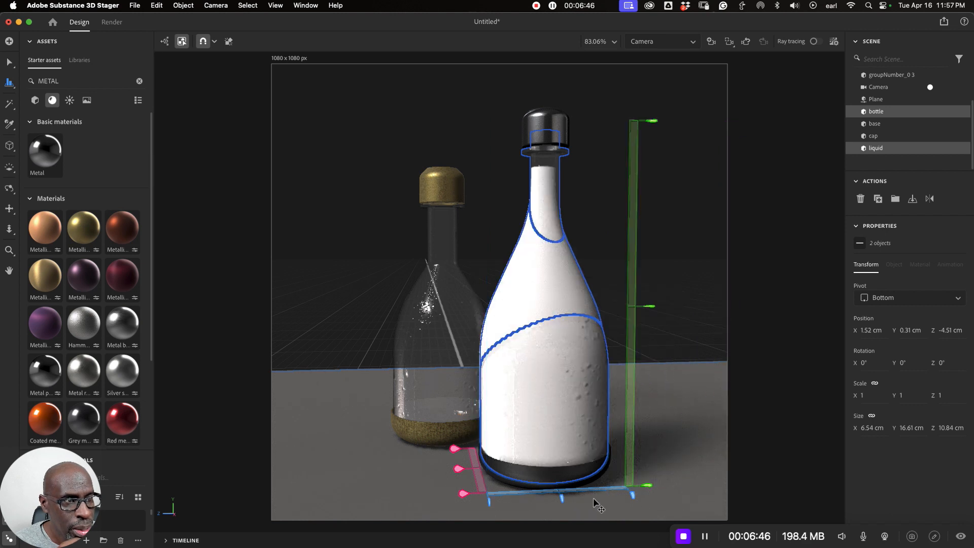
pyautogui.moveTo(656, 498)
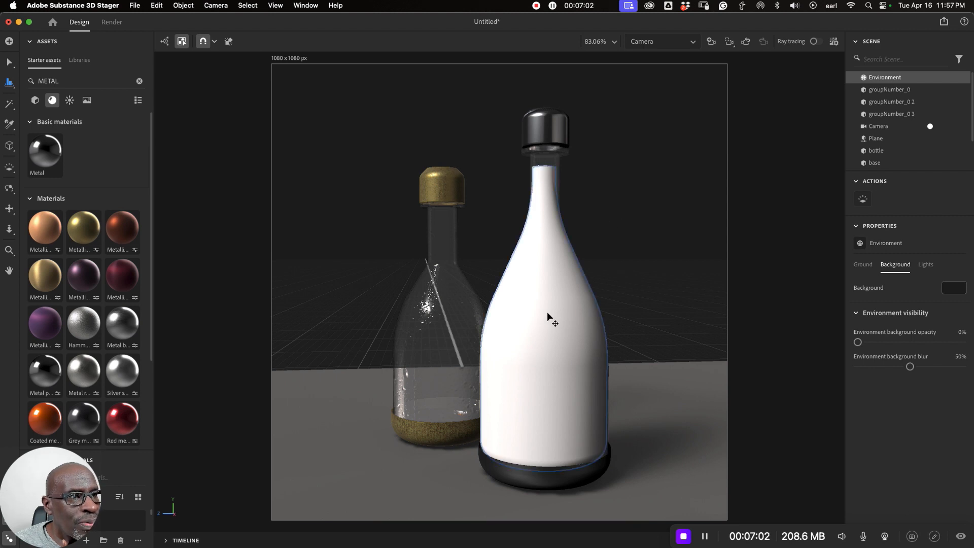
# Reduce the liquid's linked Size X so it is about 6.2 cm wide.
pyautogui.click(877, 147)
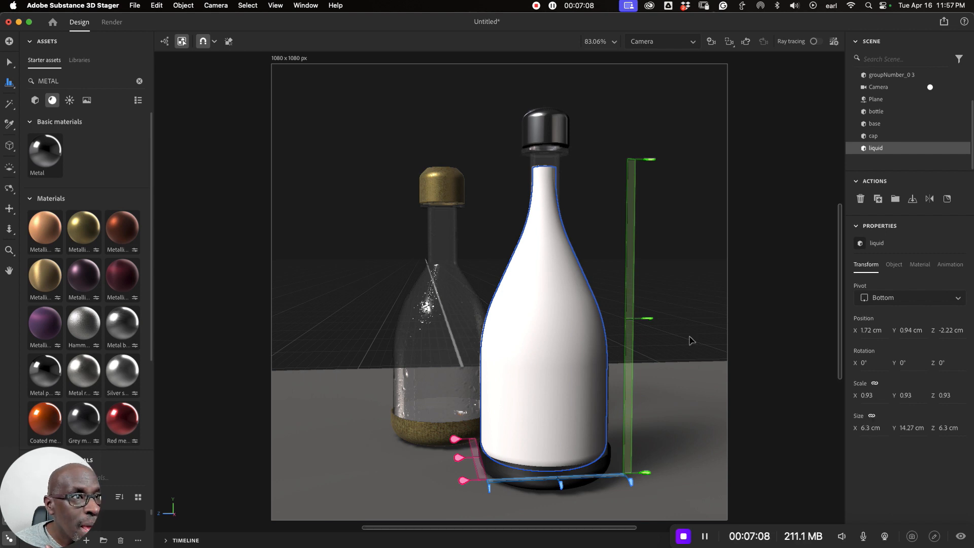
pyautogui.moveTo(897, 443)
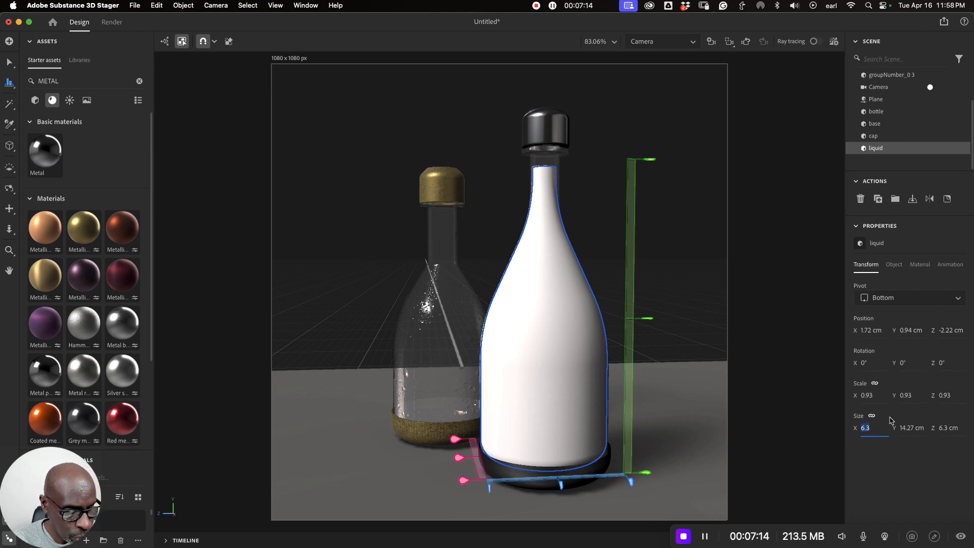
pyautogui.write('602')
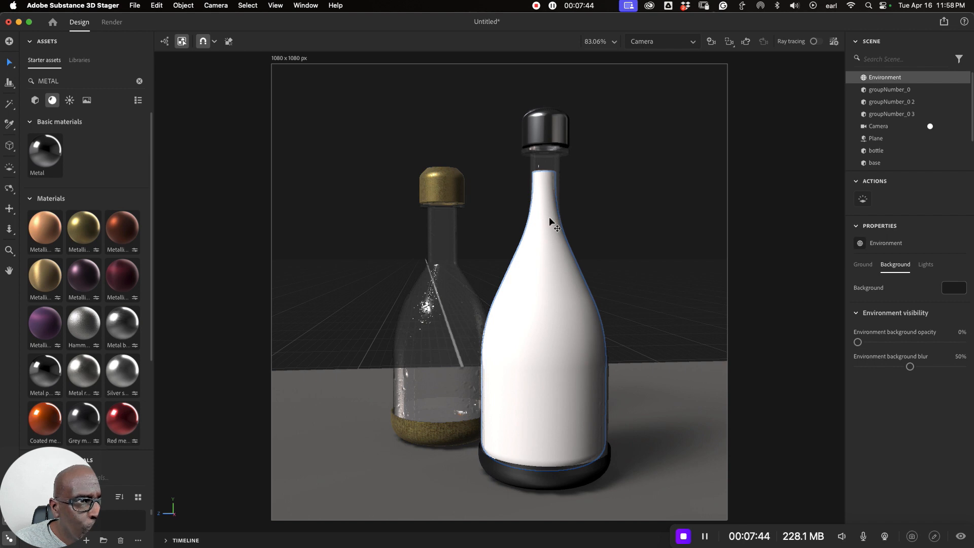
pyautogui.moveTo(560, 423)
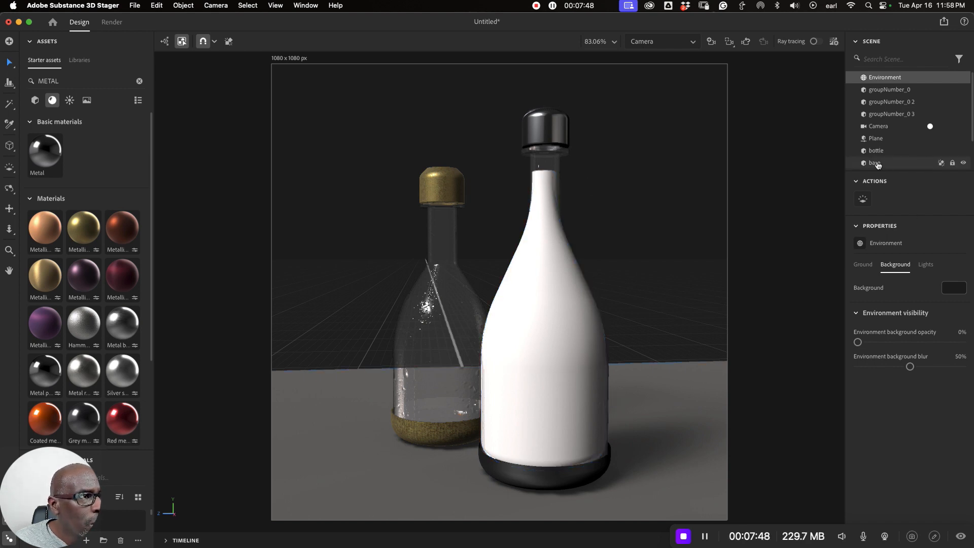
# Drag the liquid down along the Y arrow to rest near the bottle base.
pyautogui.click(876, 150)
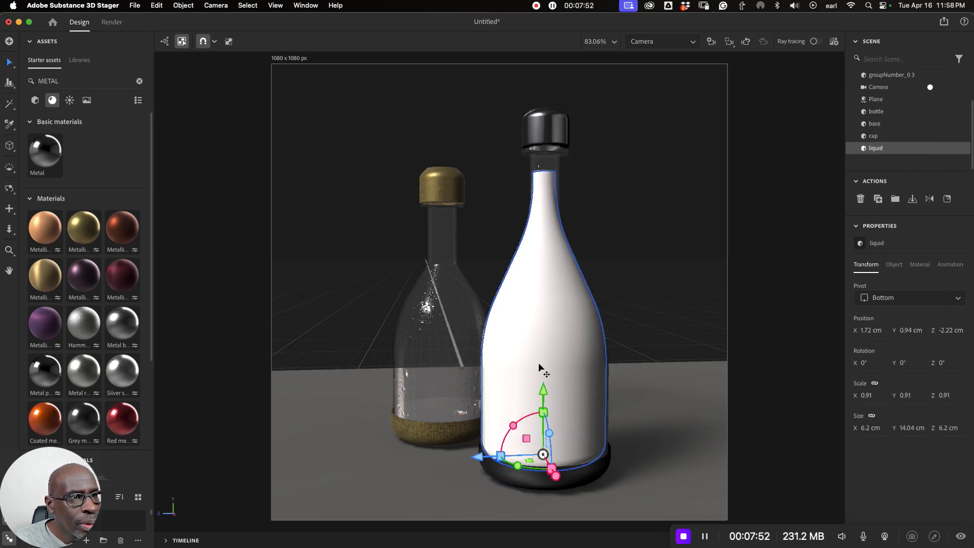
pyautogui.moveTo(543, 388); pyautogui.dragTo(543, 401)
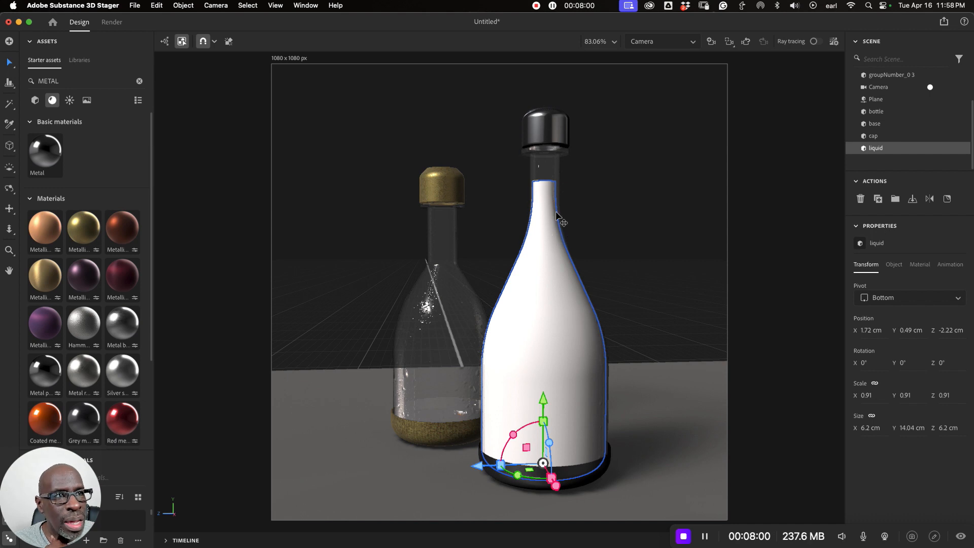
pyautogui.moveTo(962, 268)
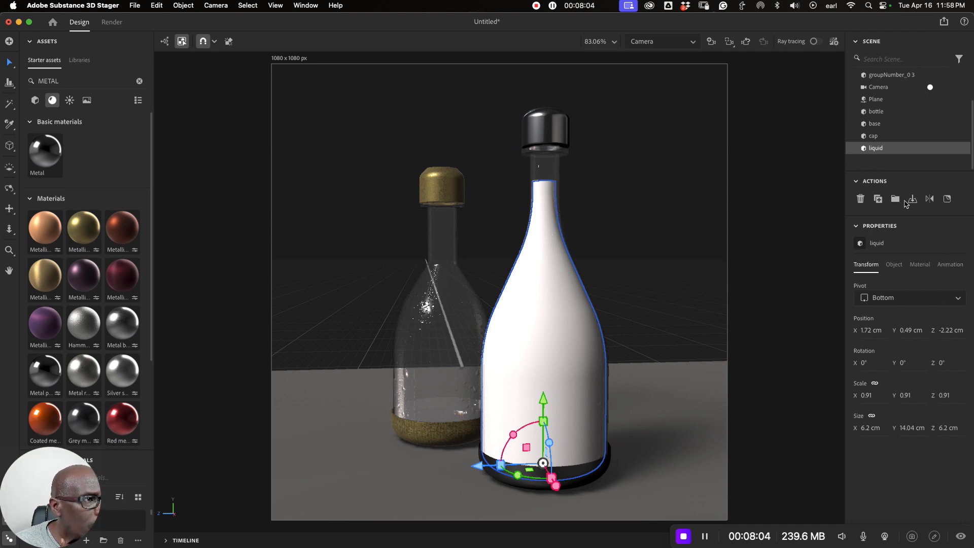
pyautogui.moveTo(901, 264)
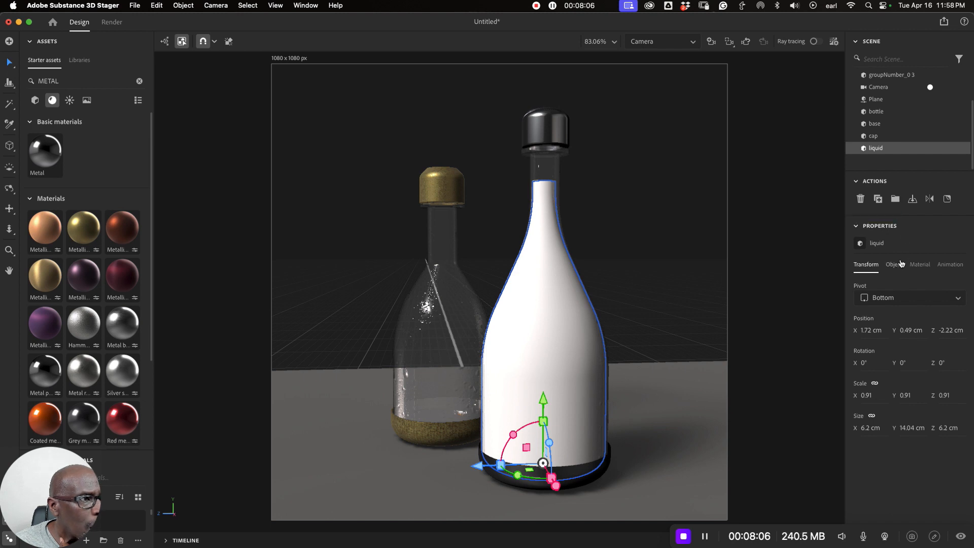
# Give the liquid material a pink base colour and lower its opacity to 0.89.
pyautogui.click(919, 264)
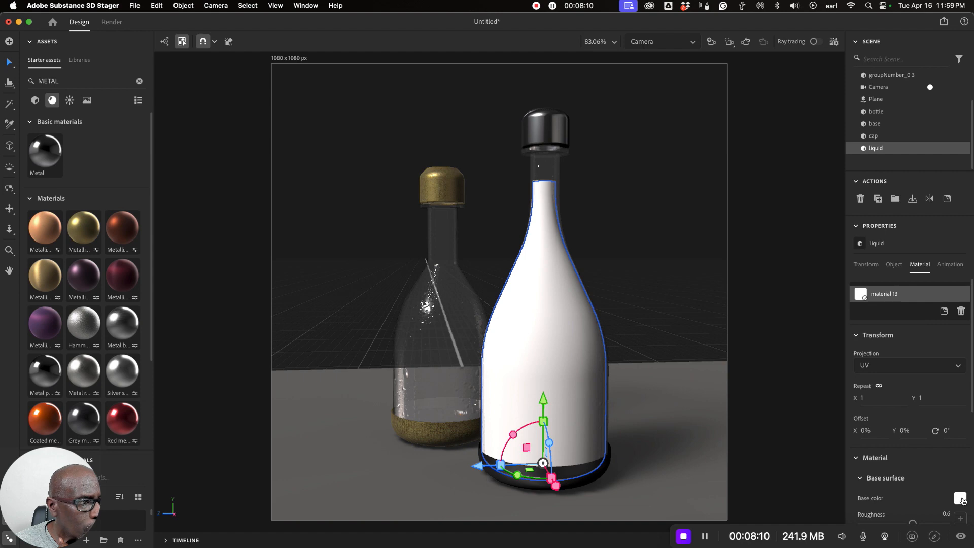
pyautogui.click(962, 498)
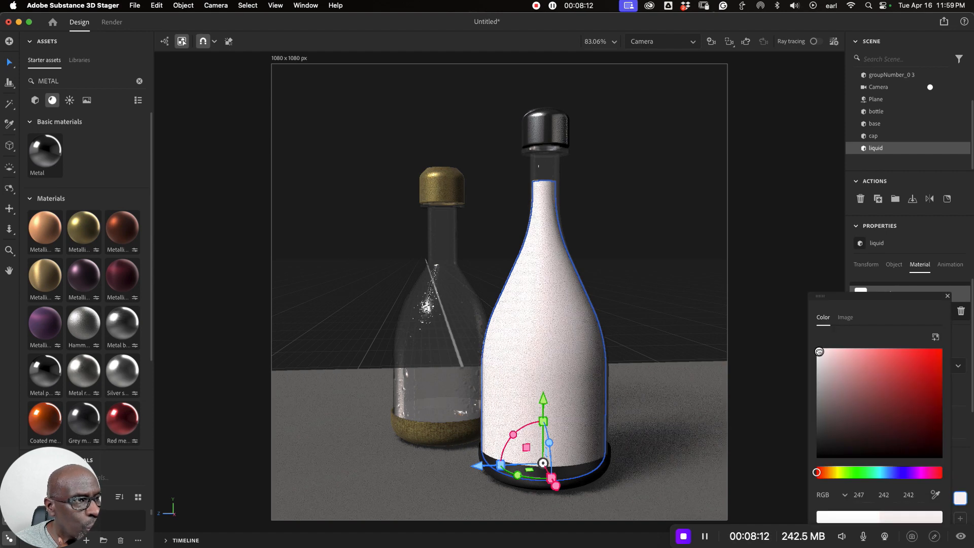
pyautogui.click(873, 355)
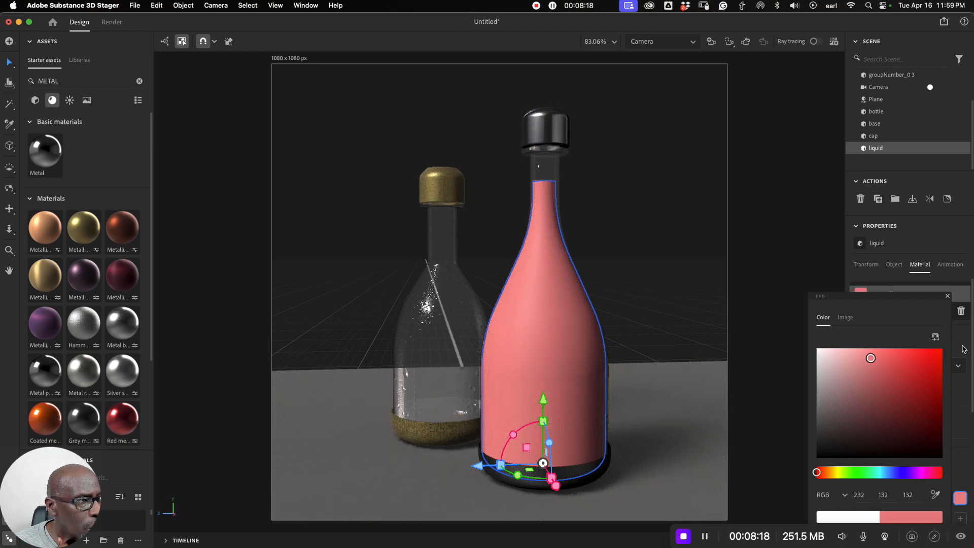
pyautogui.click(947, 295)
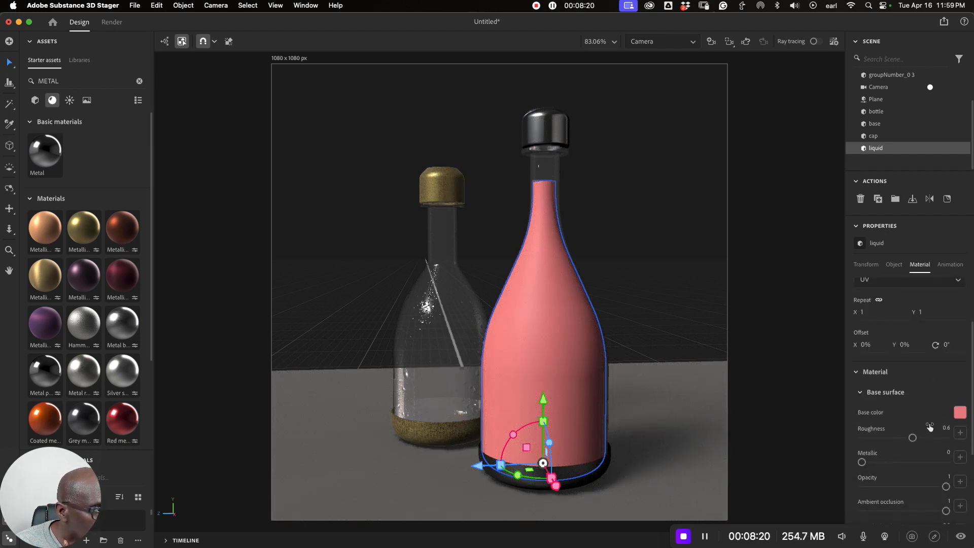
pyautogui.moveTo(944, 487); pyautogui.dragTo(938, 479)
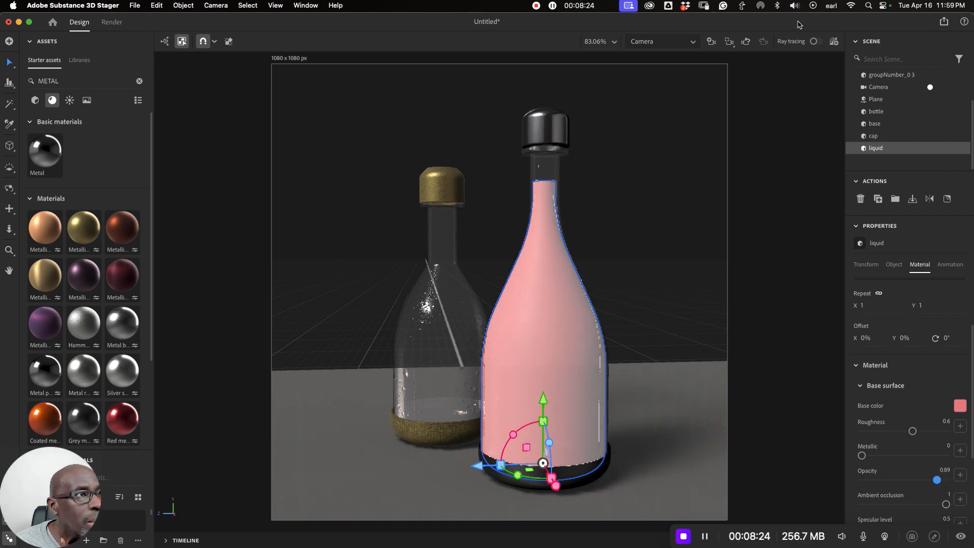
# Enable ray-traced preview and lower the pink liquid material's opacity to about 0.08.
pyautogui.click(816, 41)
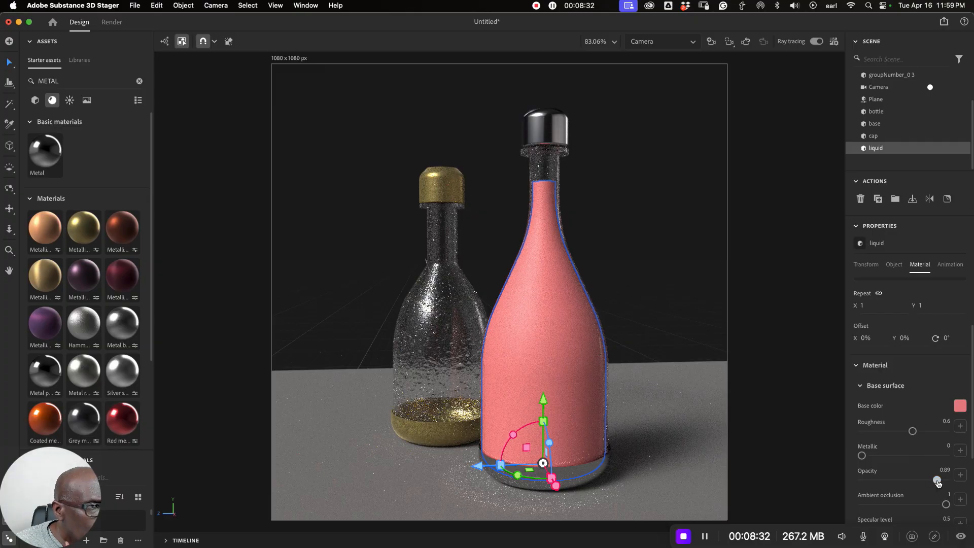
pyautogui.moveTo(937, 479); pyautogui.dragTo(912, 479)
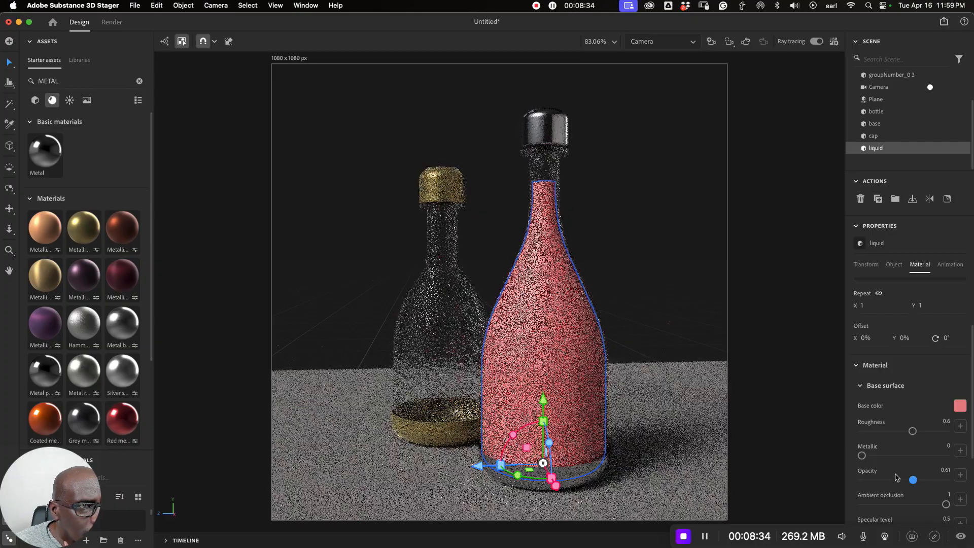
pyautogui.moveTo(913, 479); pyautogui.dragTo(876, 479)
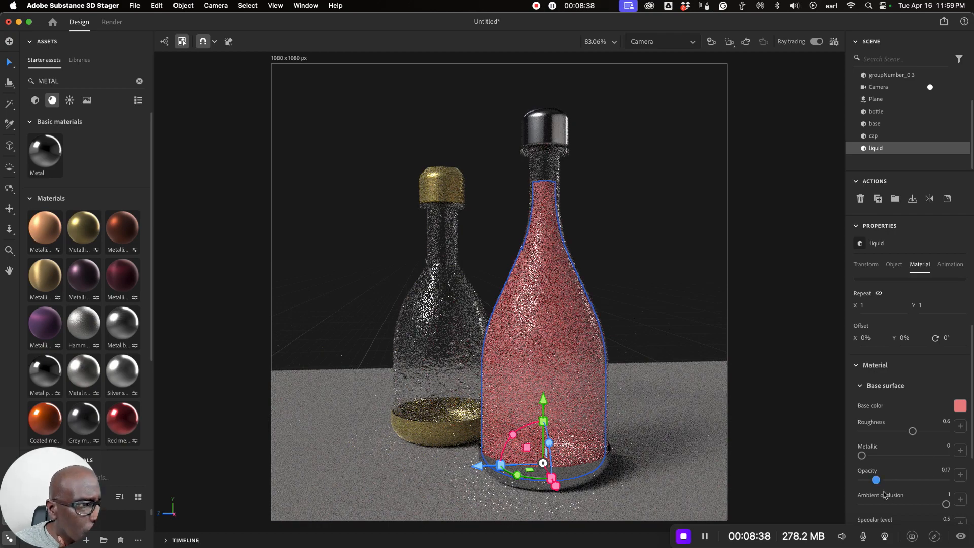
pyautogui.moveTo(876, 479); pyautogui.dragTo(869, 479)
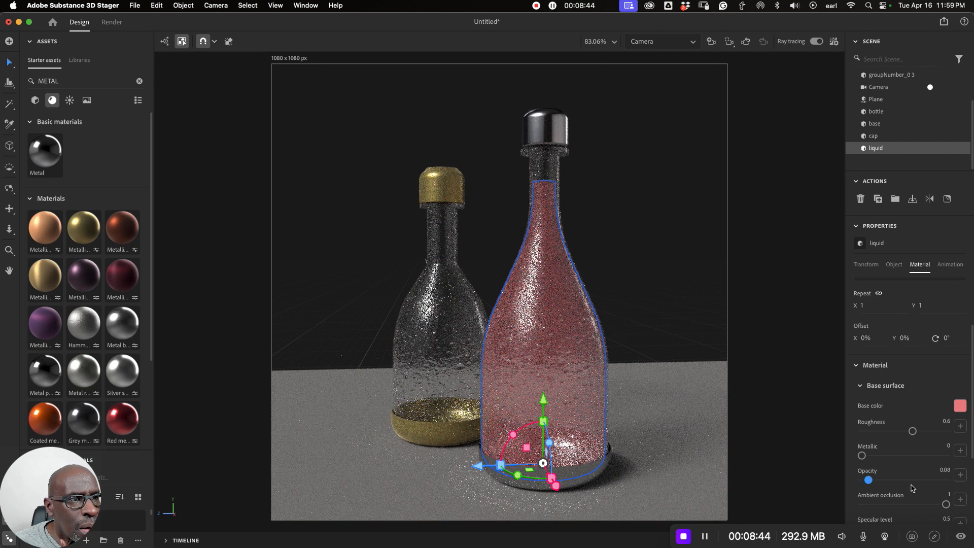
pyautogui.moveTo(645, 440)
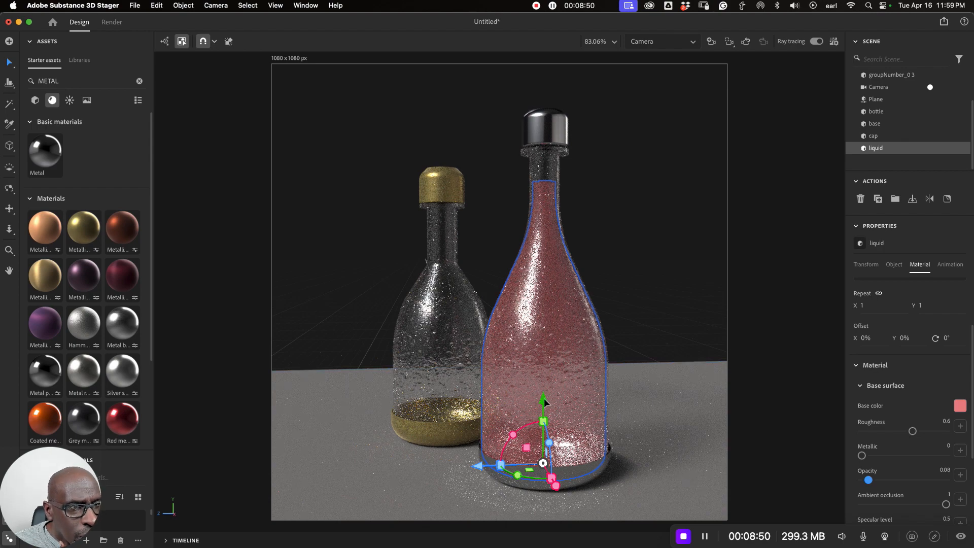
pyautogui.moveTo(543, 401); pyautogui.dragTo(543, 407)
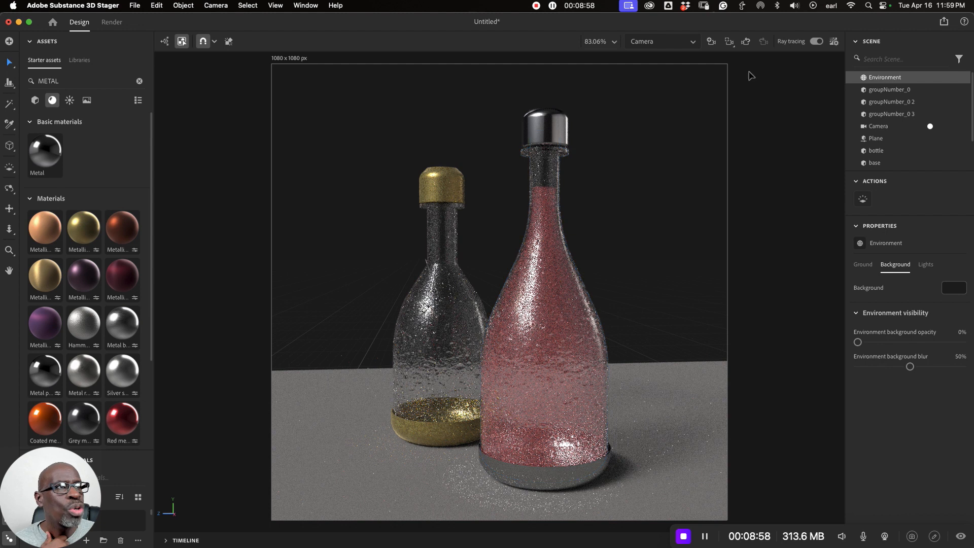
# Start a ray-traced render of the camera view to PNG from the Render workspace.
pyautogui.click(814, 41)
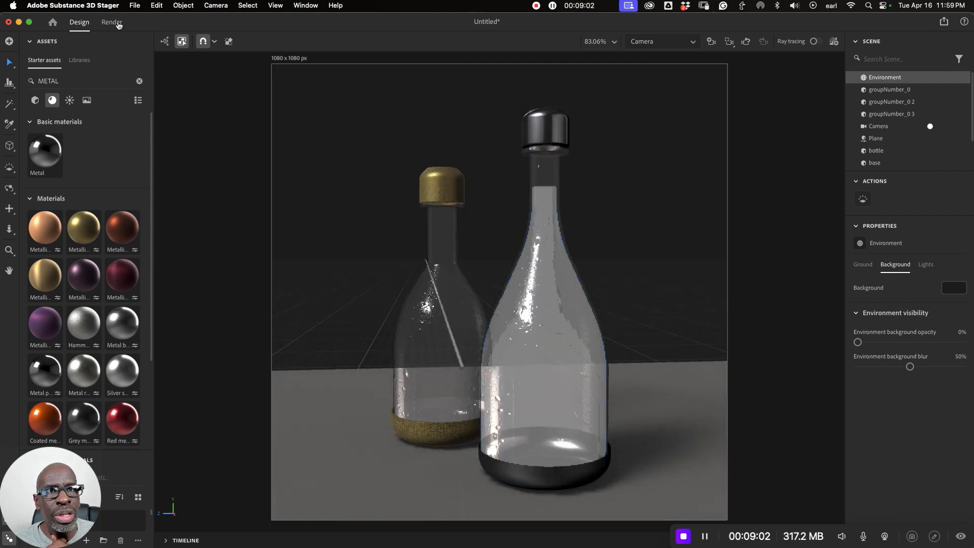
pyautogui.click(111, 22)
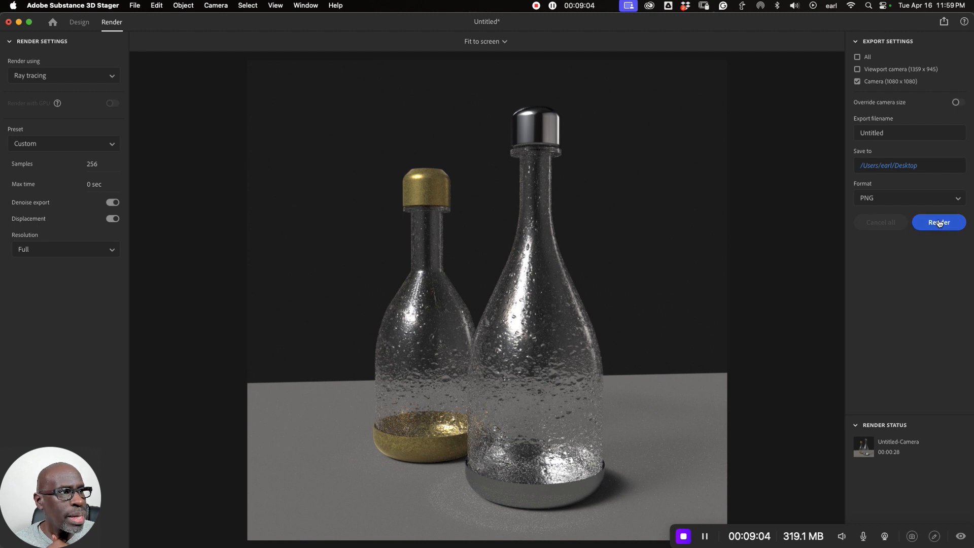
pyautogui.click(938, 221)
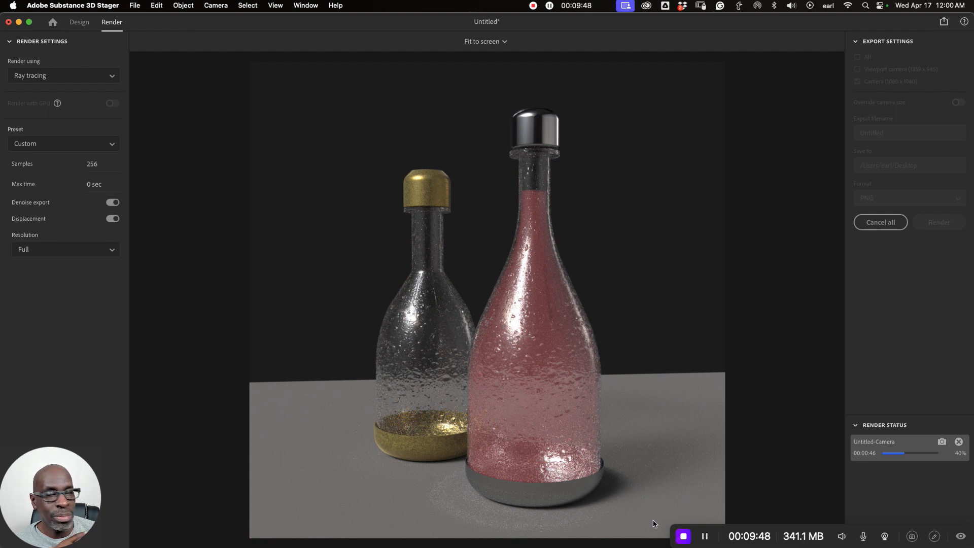
pyautogui.moveTo(571, 488)
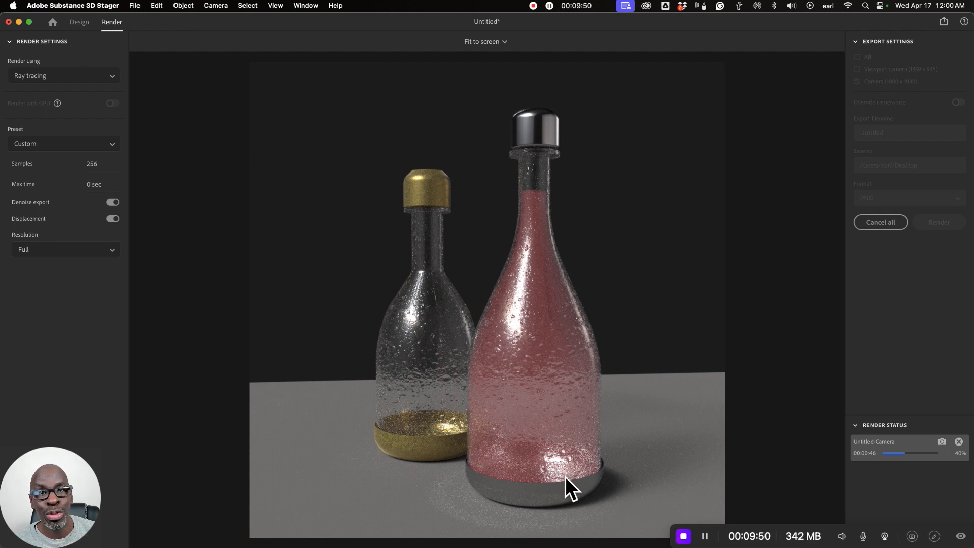